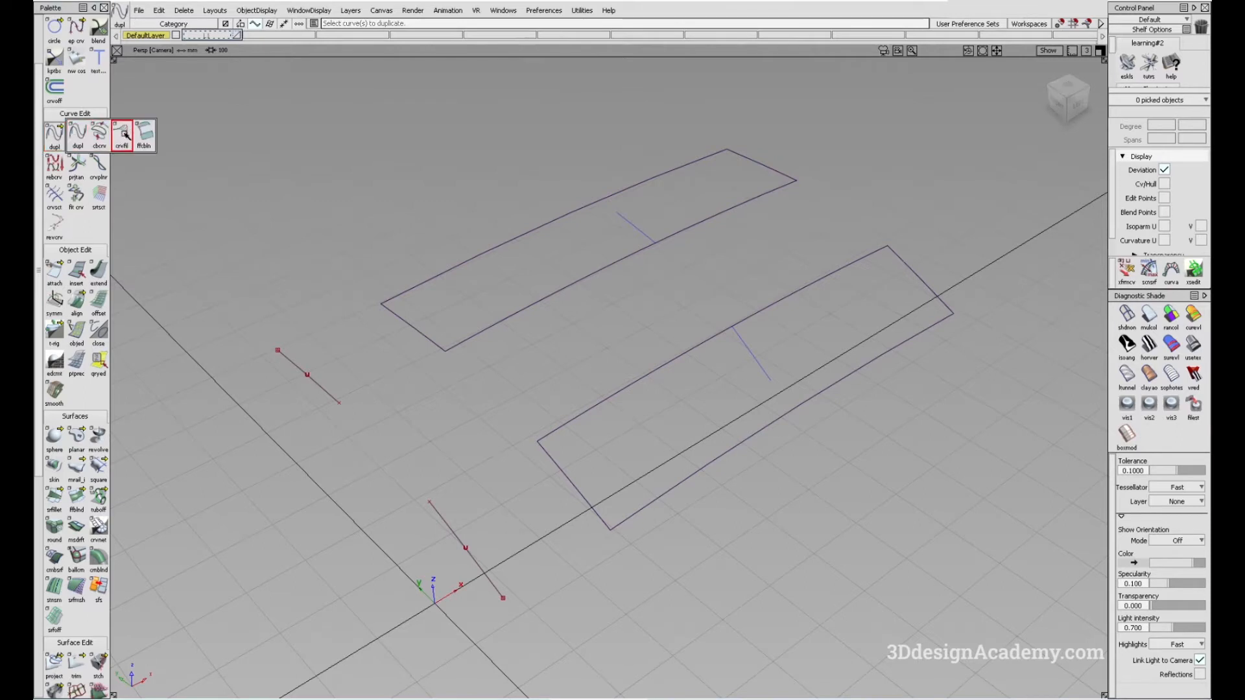
Choose the Freeform Curve Blend (ffblnd) tool from the Curve Edit blend flyout.
click(144, 134)
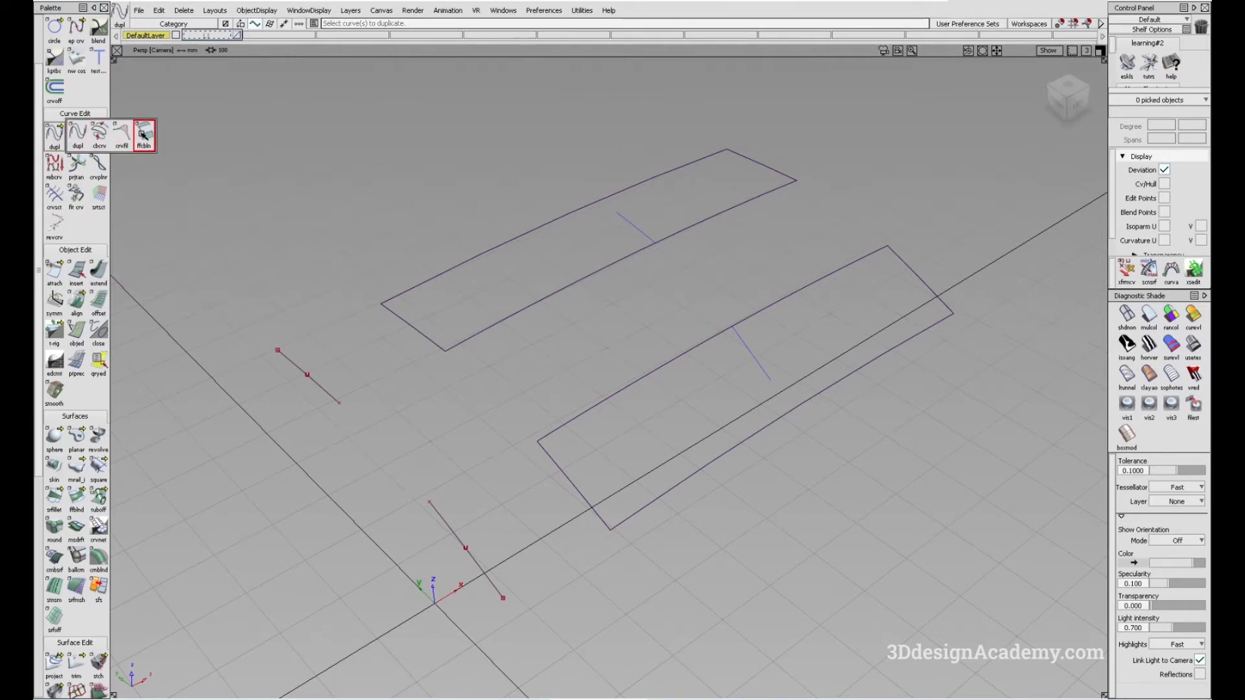
click(144, 135)
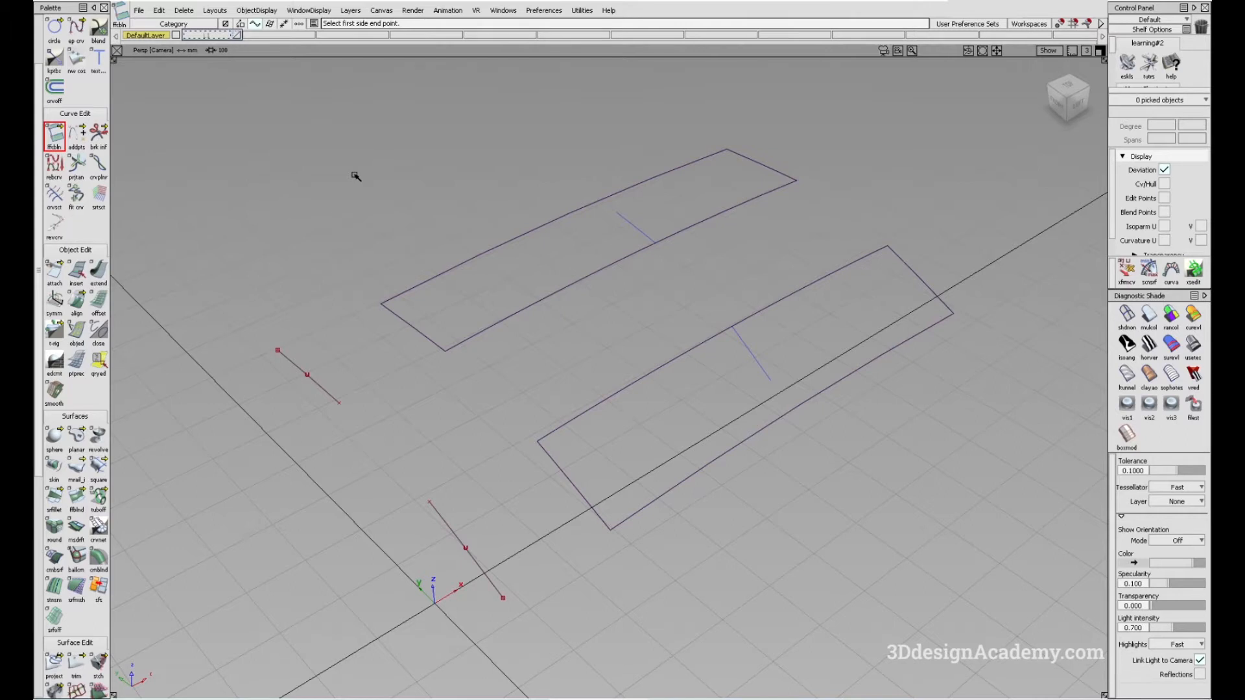
mouse_move(388, 219)
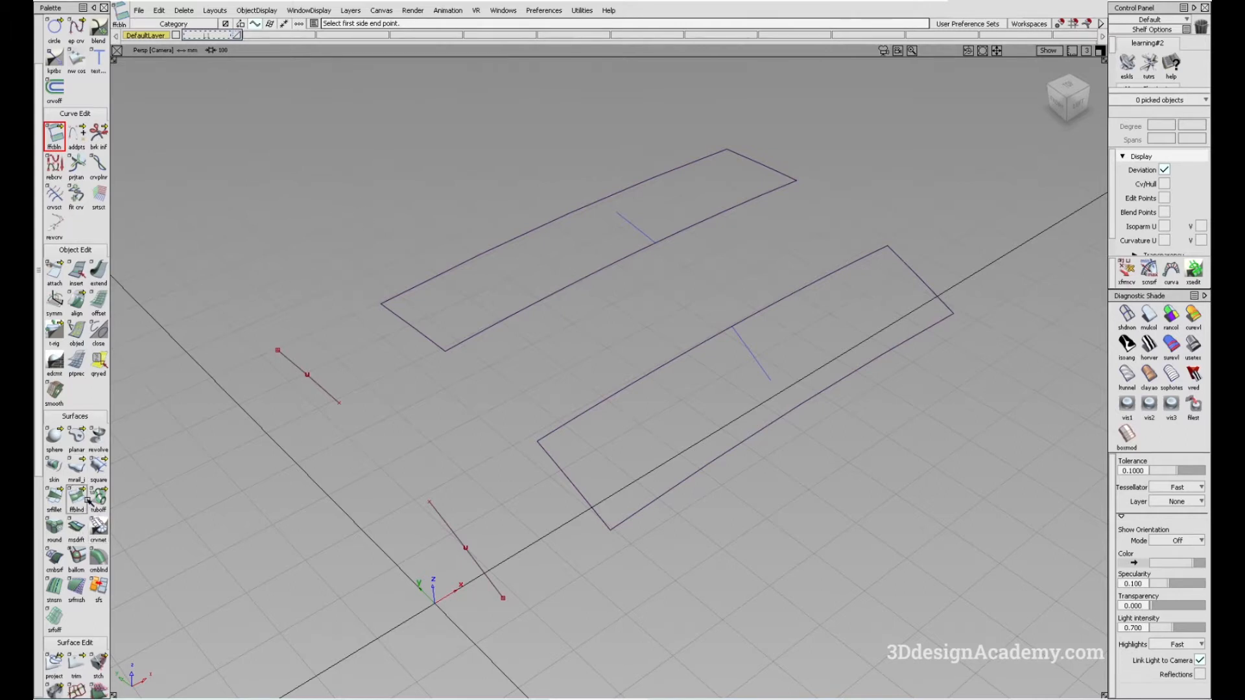
mouse_move(247, 358)
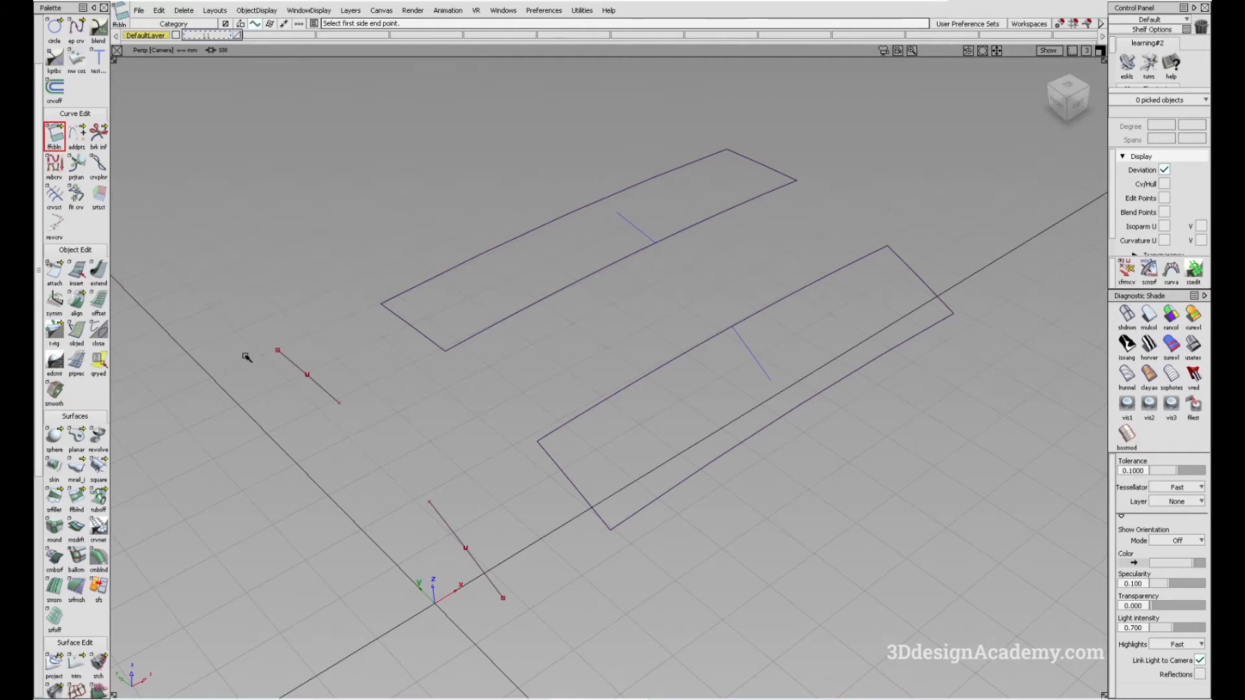
mouse_move(294, 371)
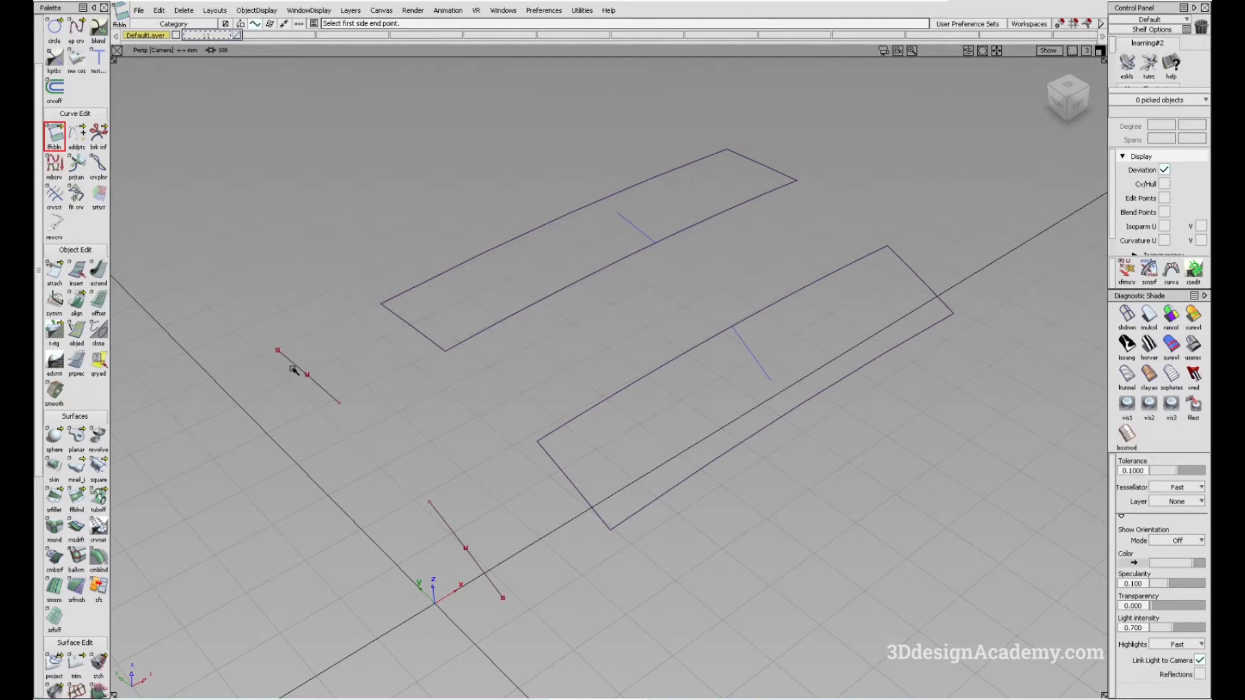
mouse_move(210, 266)
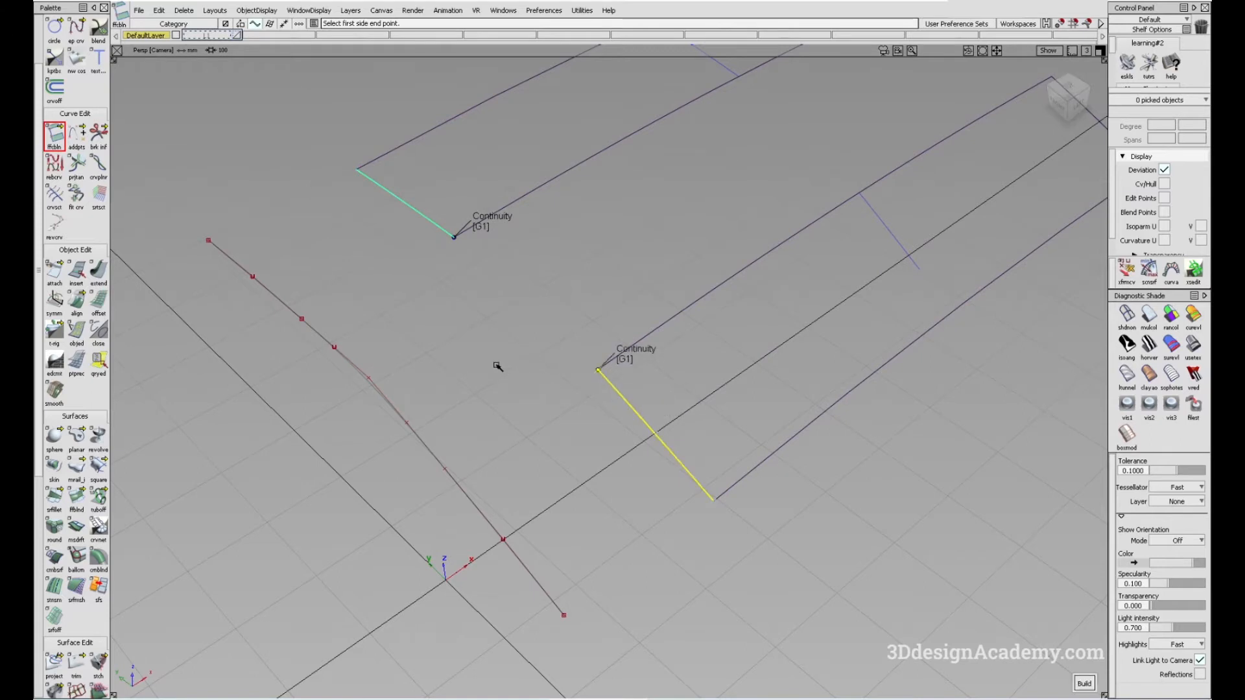
mouse_move(495, 365)
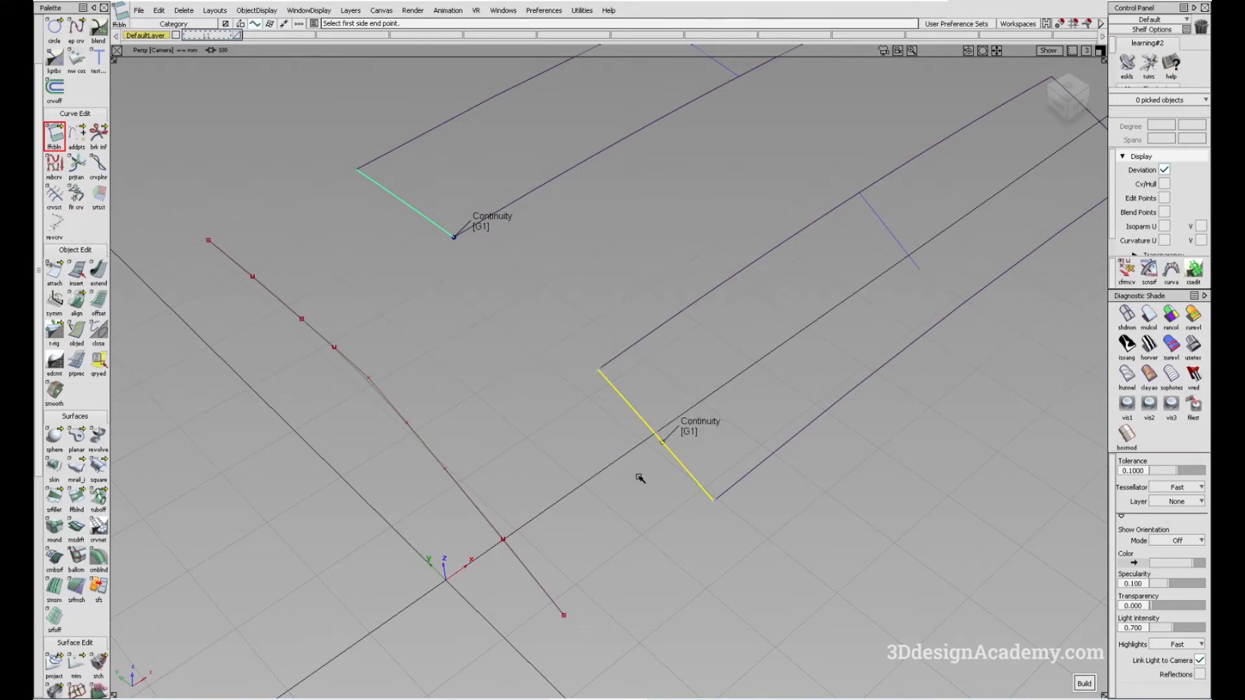
Build the blend curve bridging the two surface edges.
click(1083, 683)
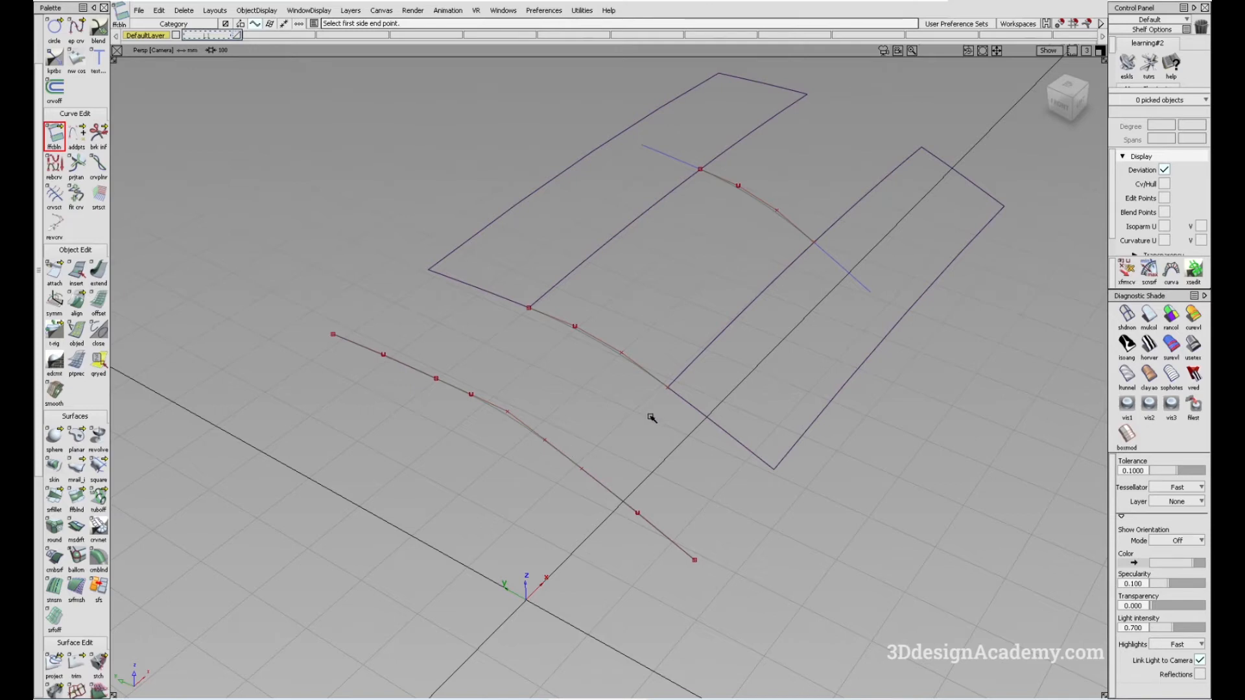
Try Side A continuity at G0, then G3, on the short-curve blend, then Undo All.
click(98, 369)
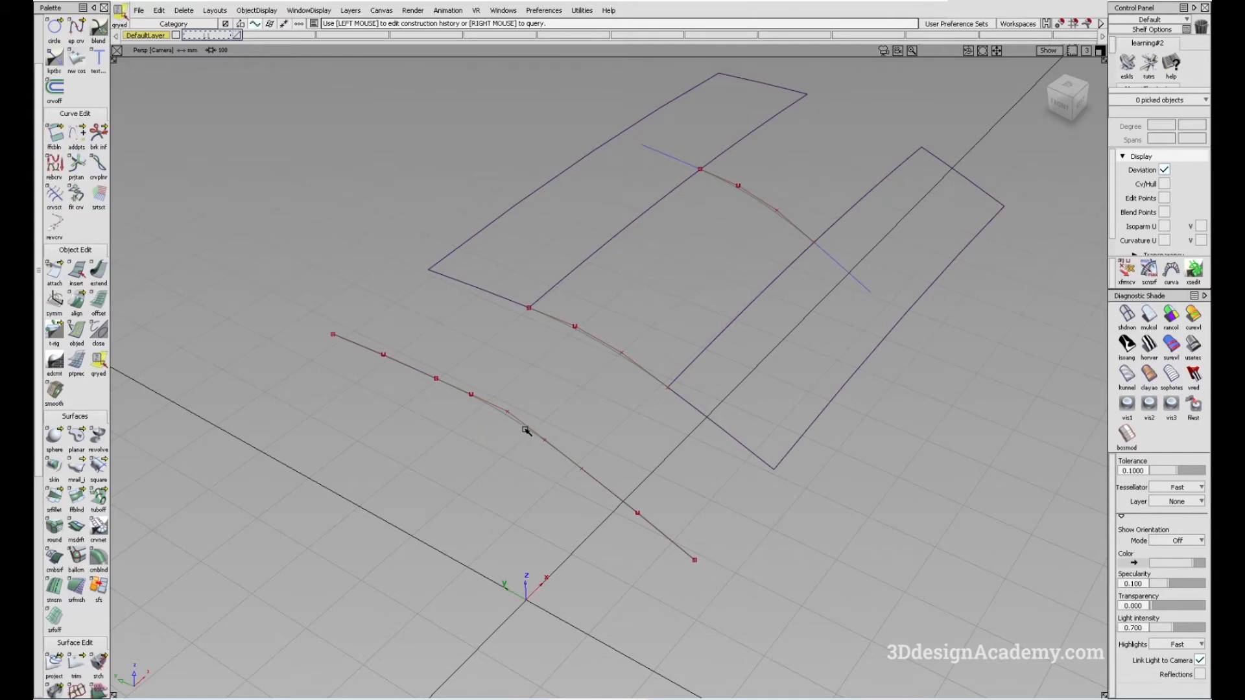
click(54, 135)
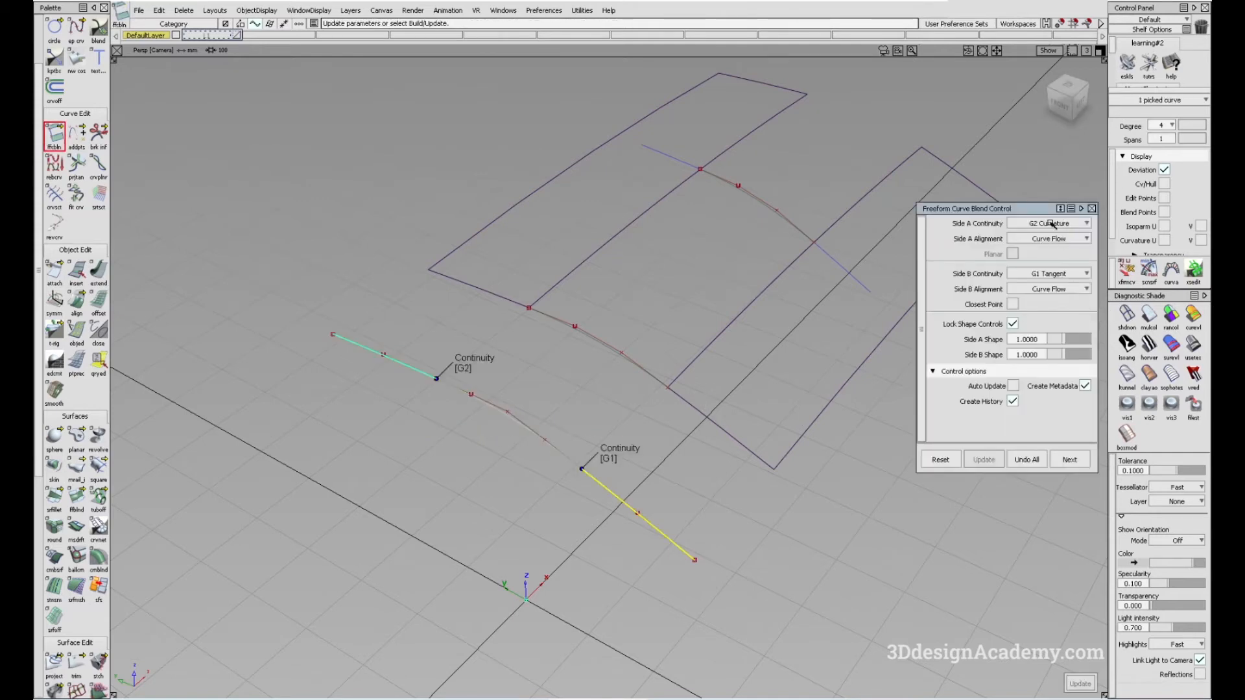
mouse_move(983, 226)
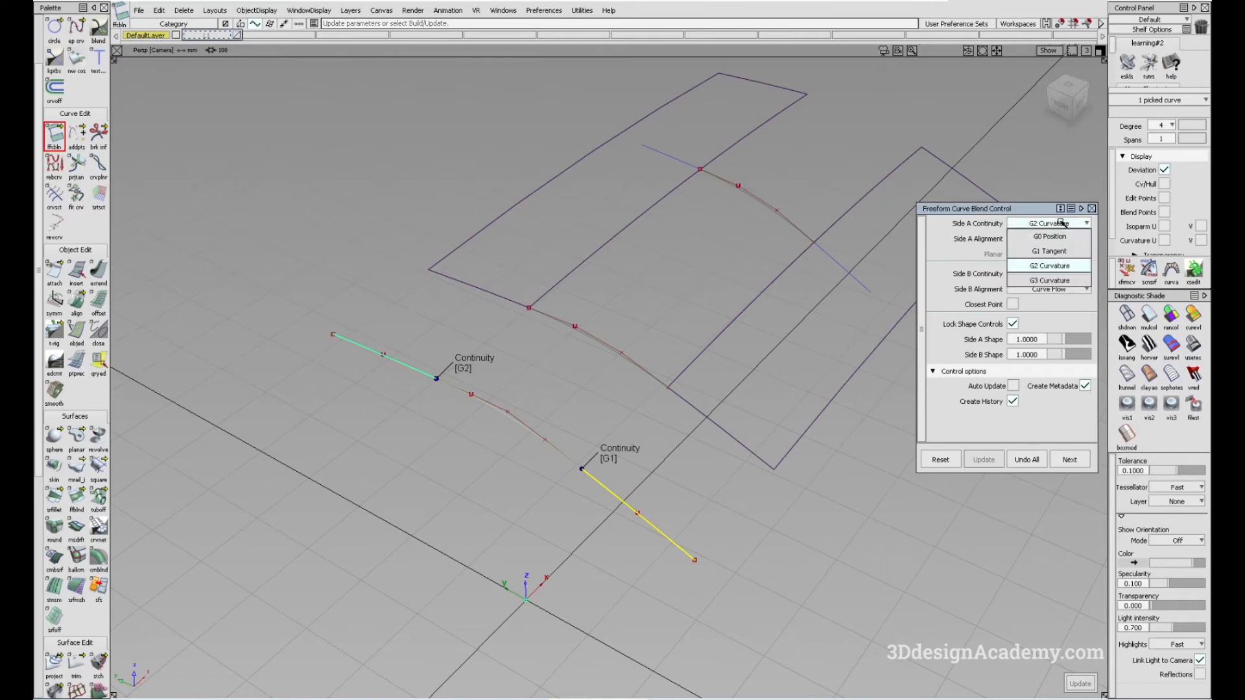
mouse_move(1049, 251)
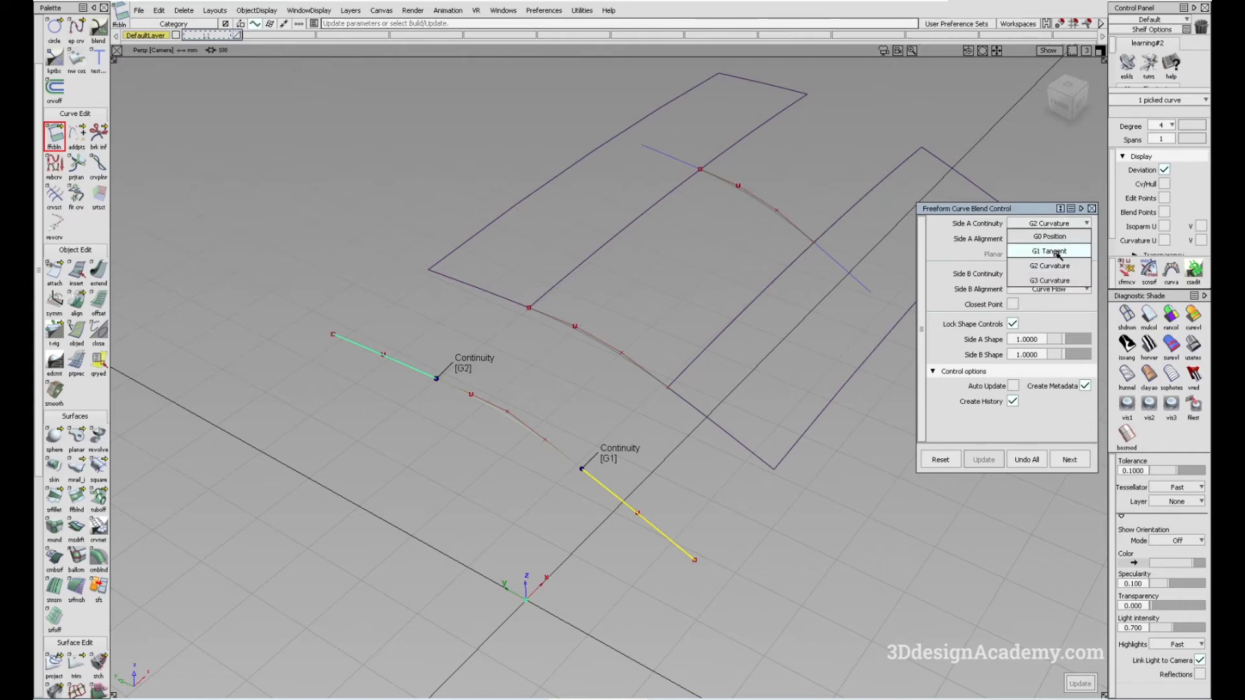
mouse_move(1050, 237)
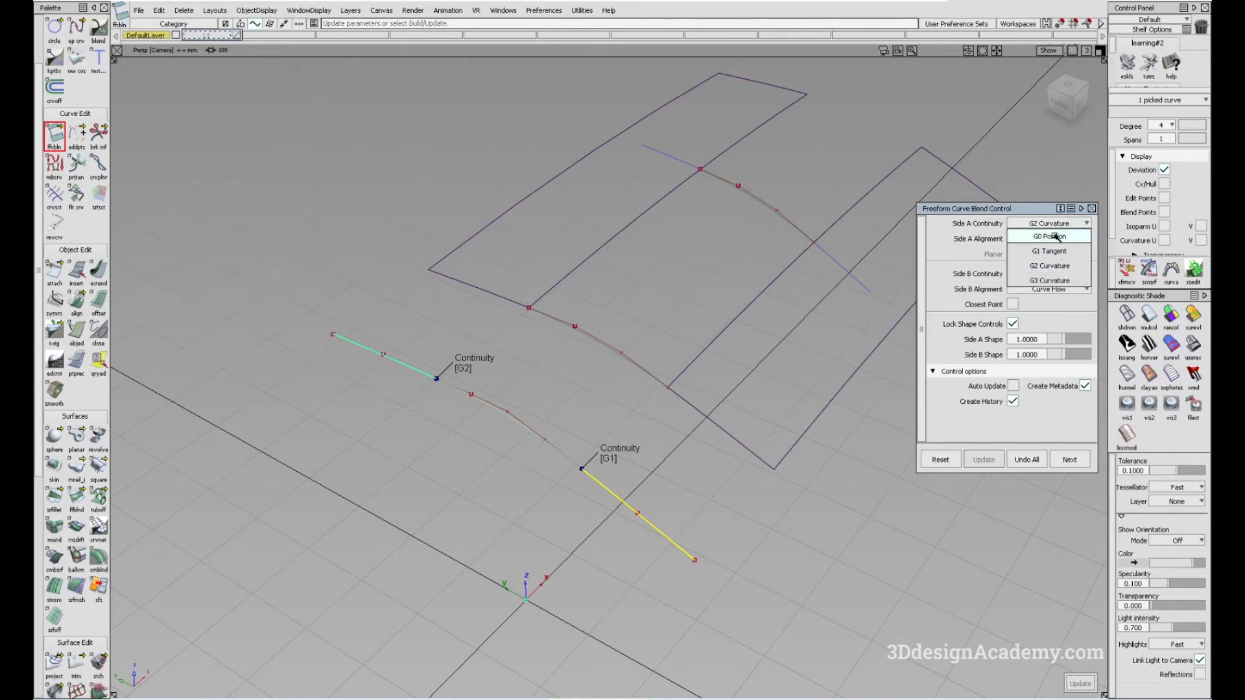
click(1050, 237)
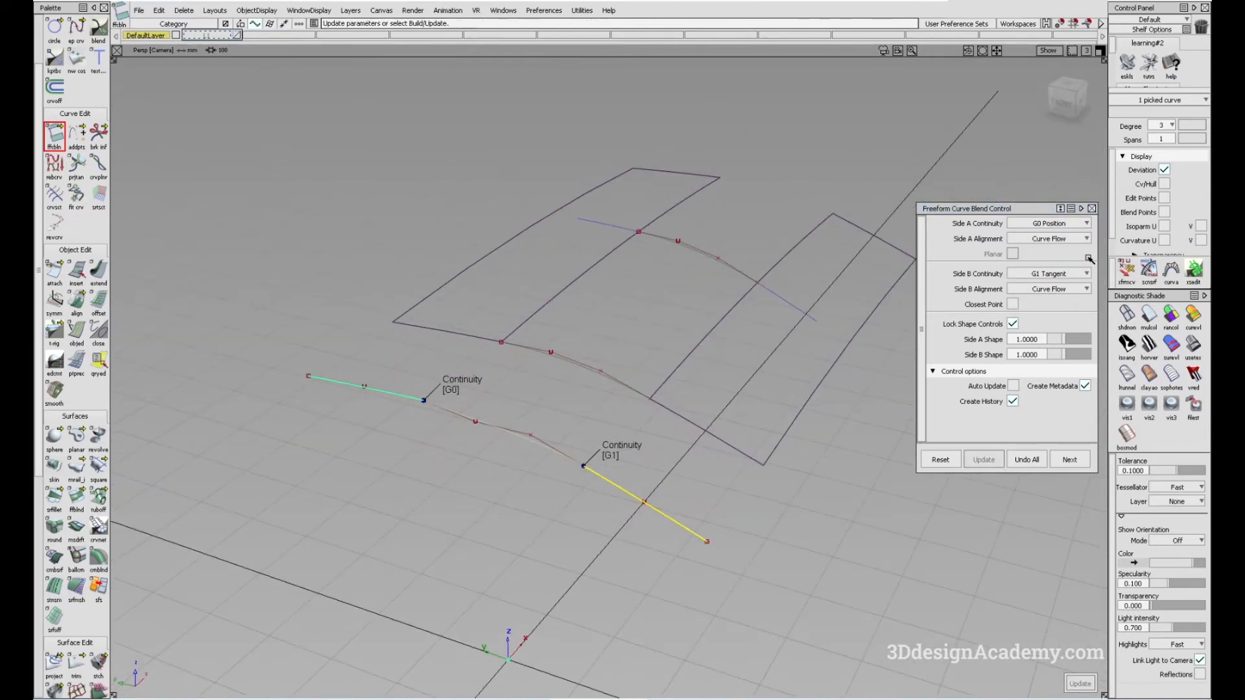
click(1048, 223)
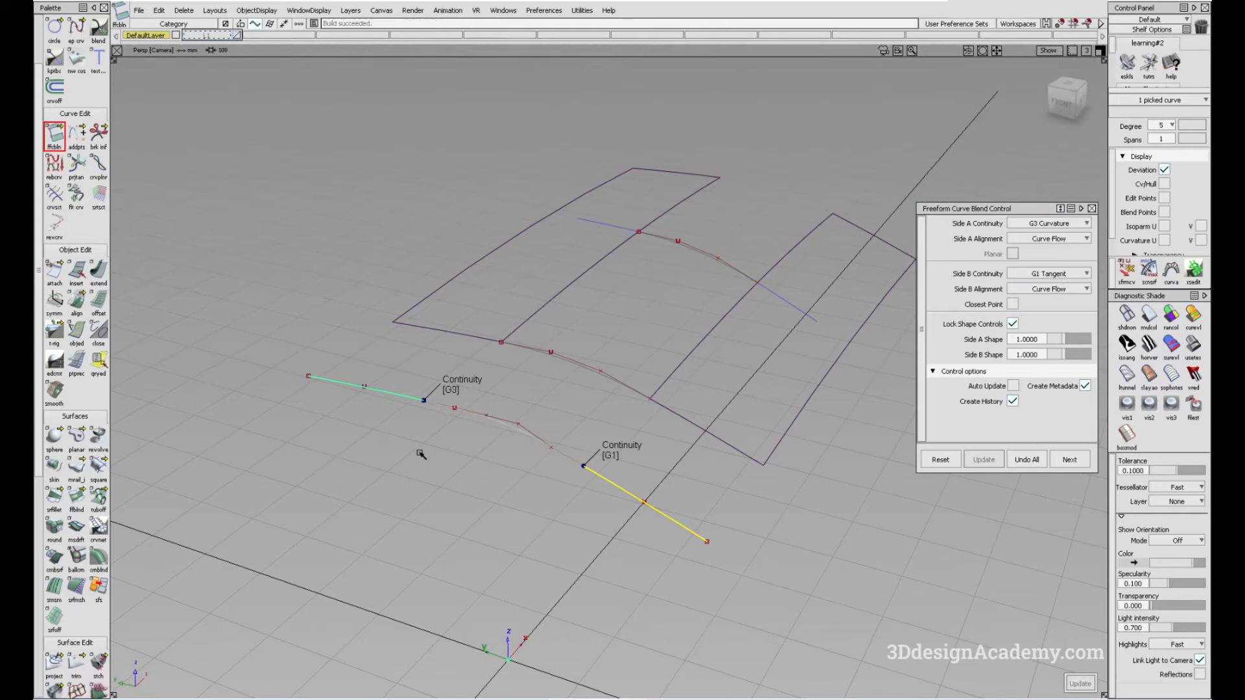
drag(556, 358, 477, 397)
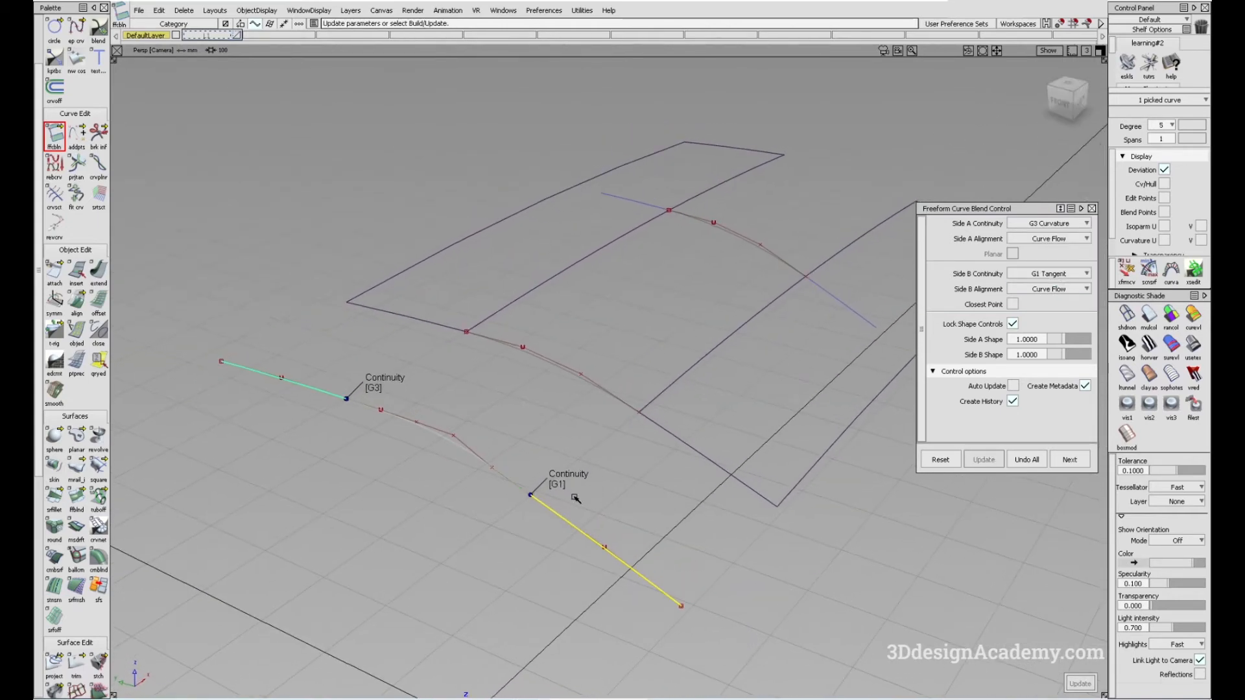
click(1048, 273)
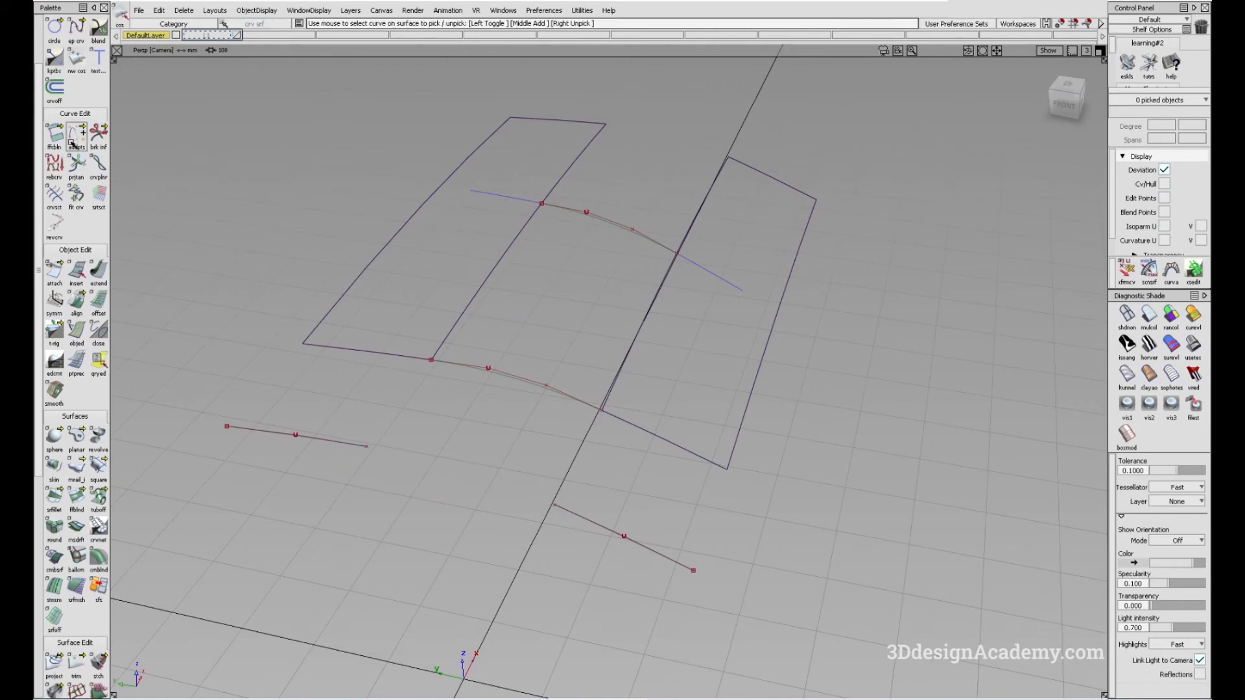
Blend the ends of the two short curves with ffblnd and select the new curve_blend.
click(53, 134)
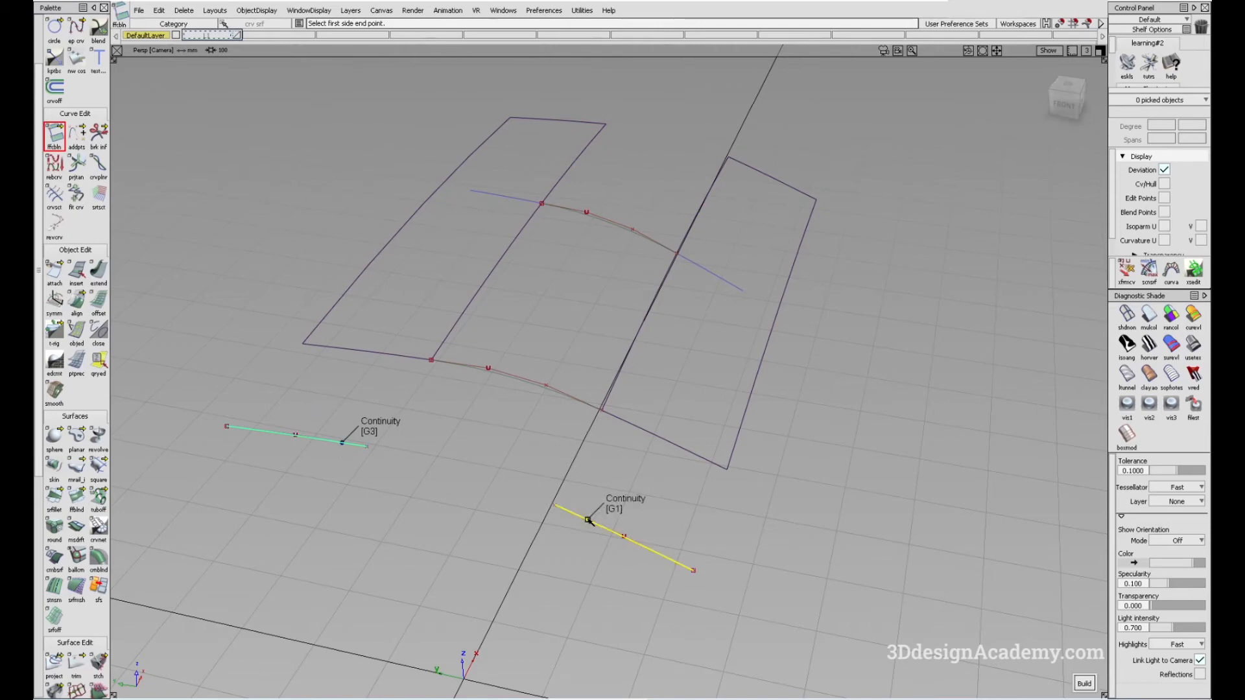
click(1083, 683)
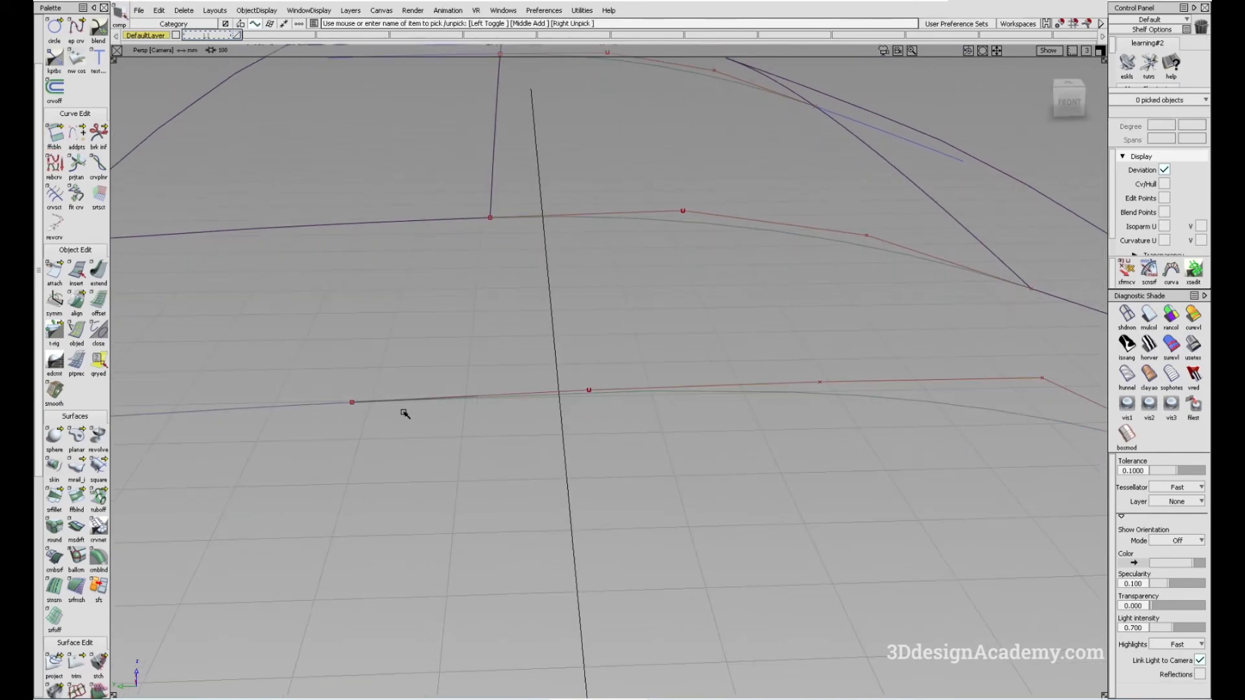
click(395, 400)
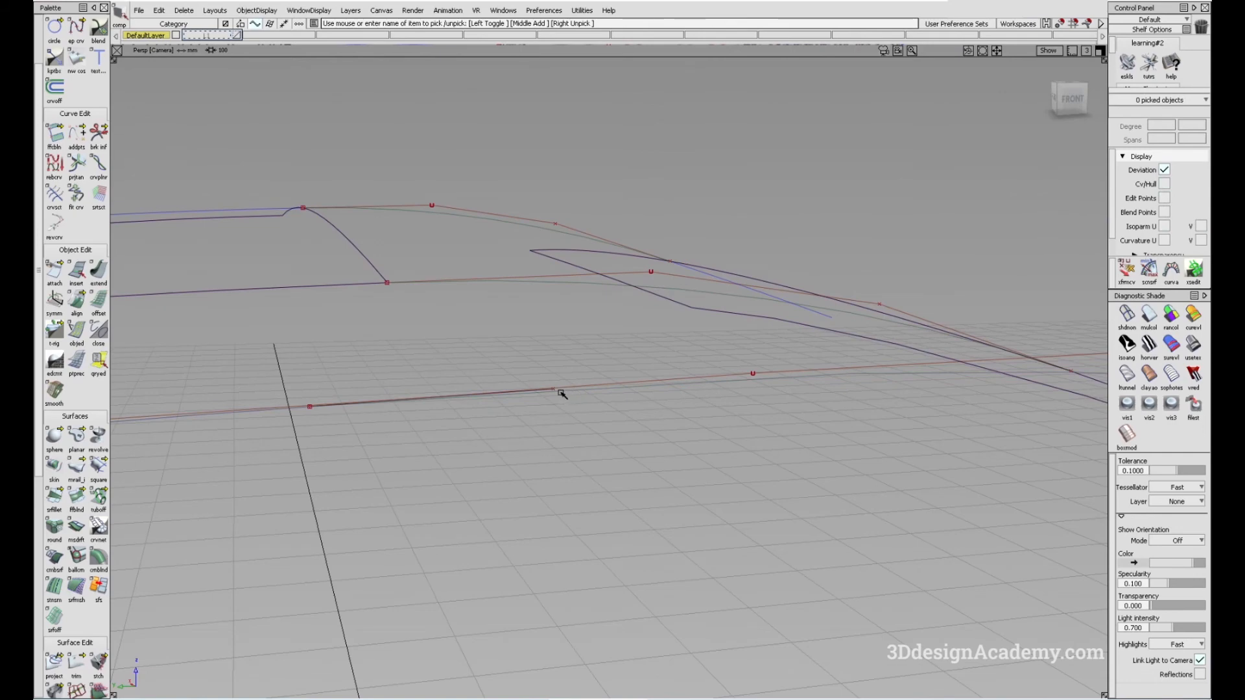
mouse_move(310, 410)
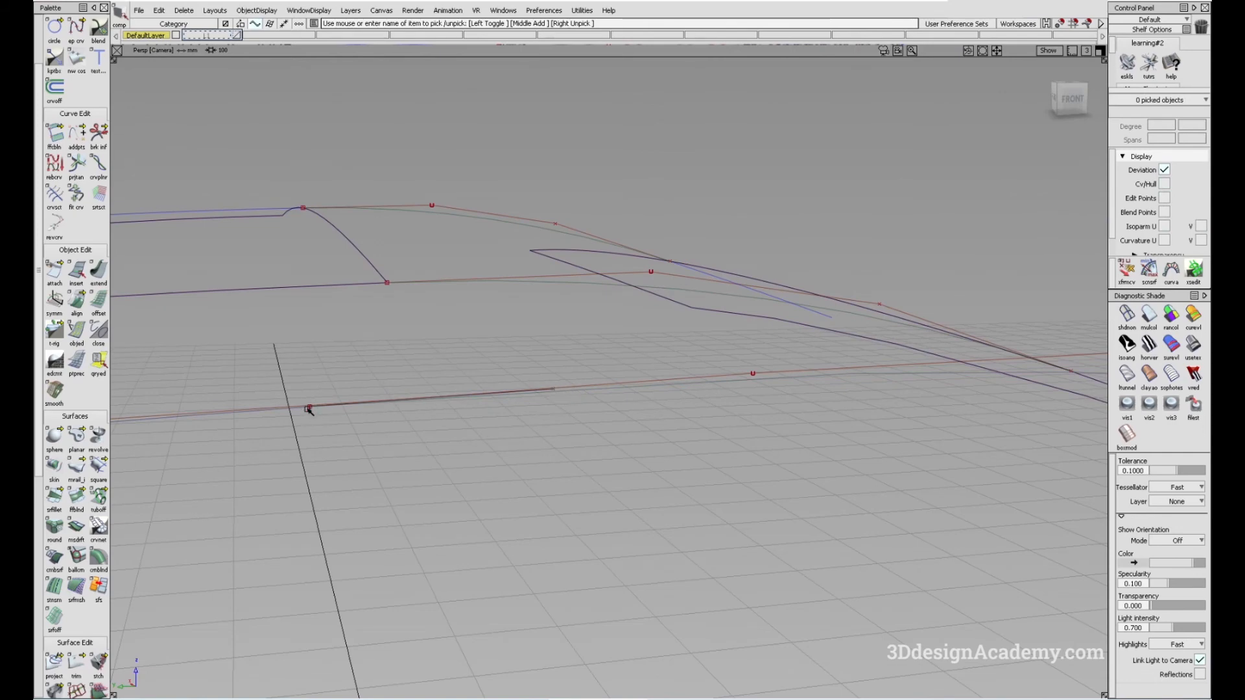
click(311, 408)
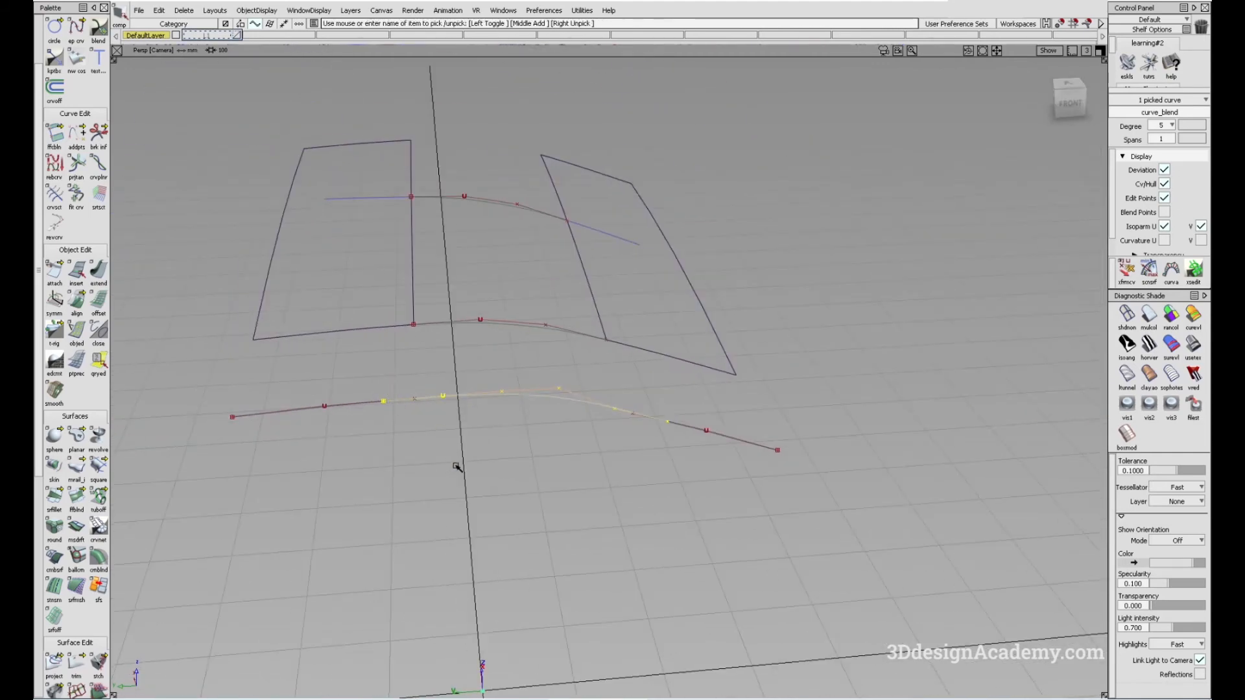
Cycle the short-curve blend's Side B continuity from G1 to G3 and Update.
click(54, 132)
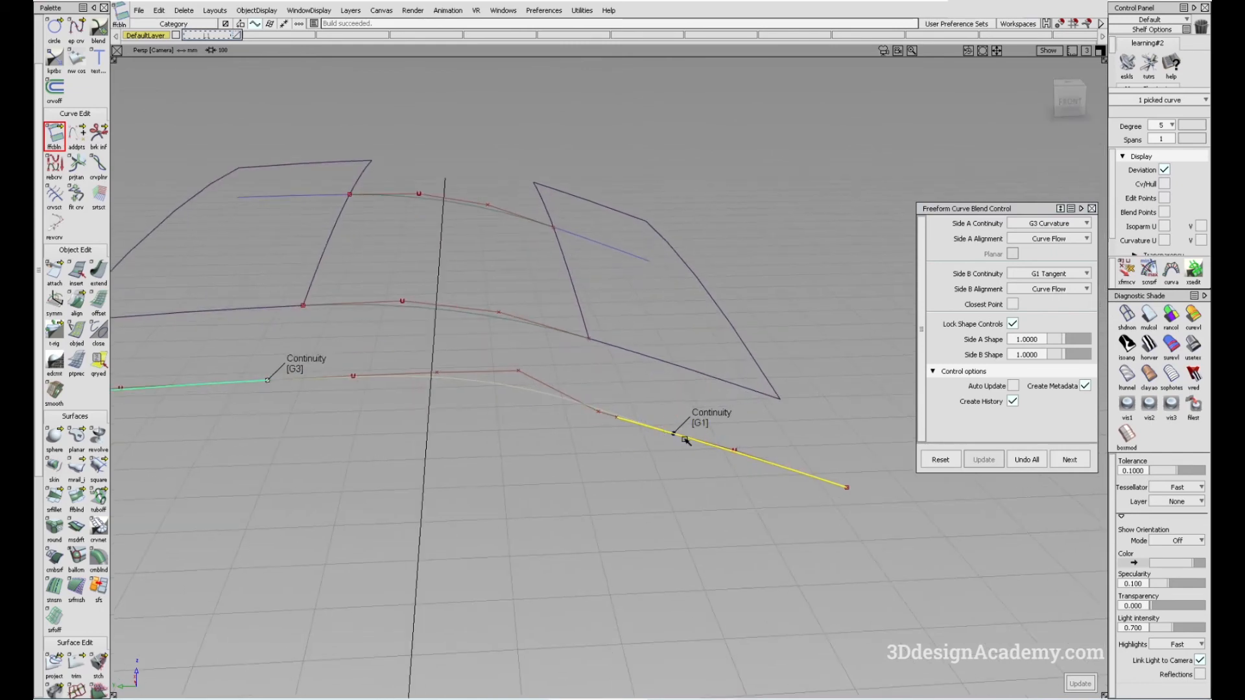
click(1048, 273)
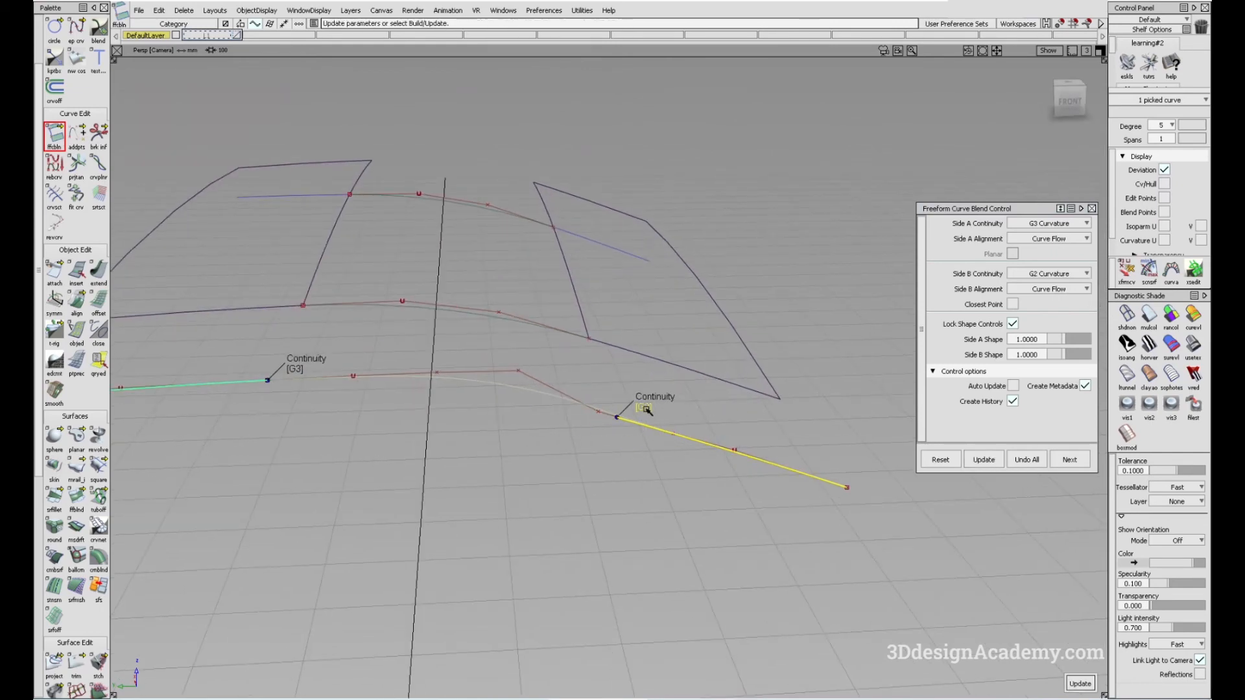
click(1048, 273)
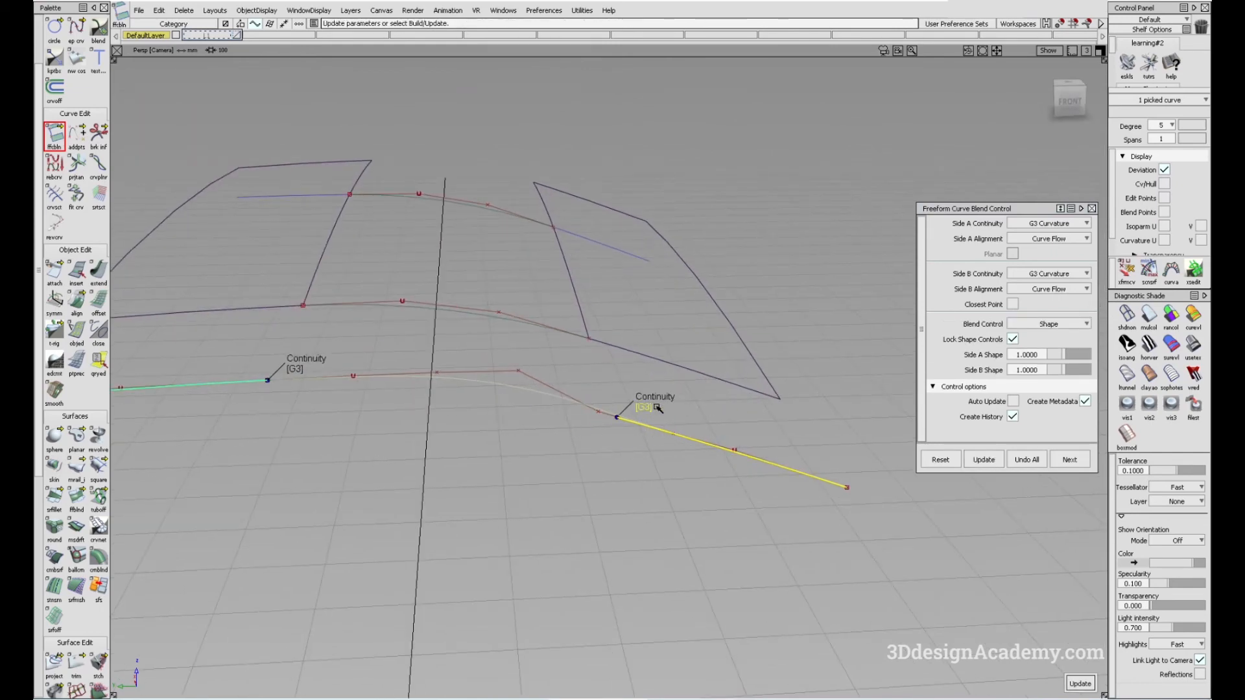
click(983, 459)
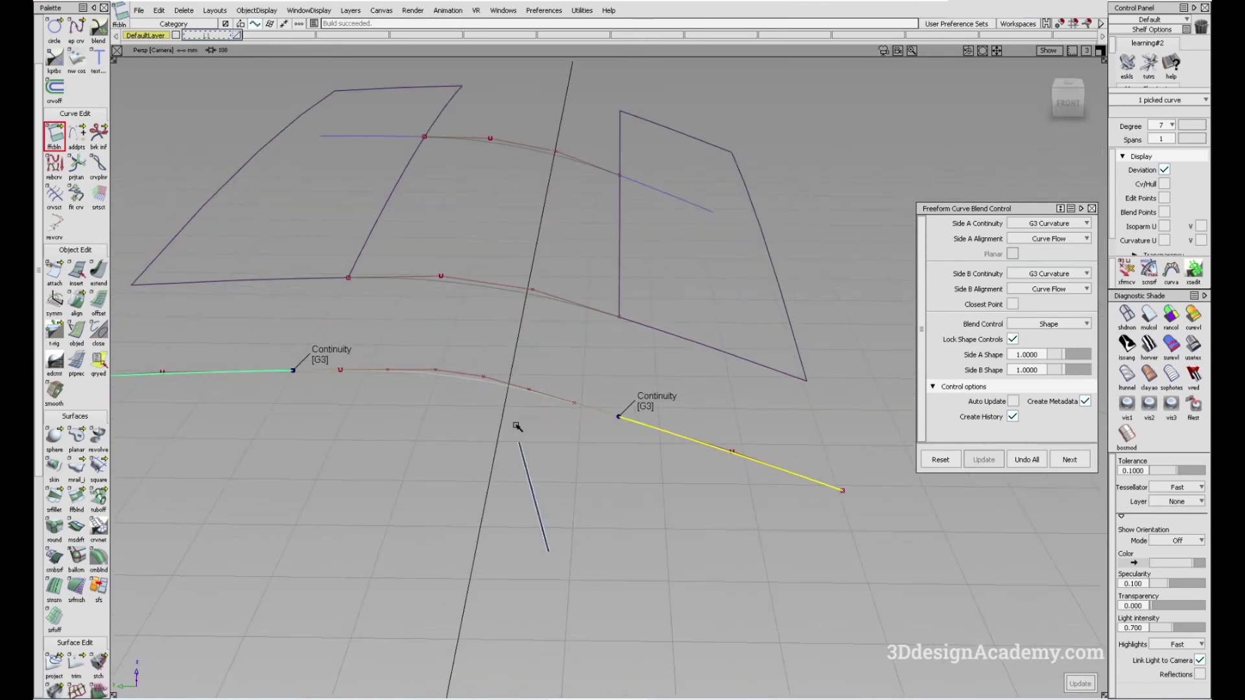